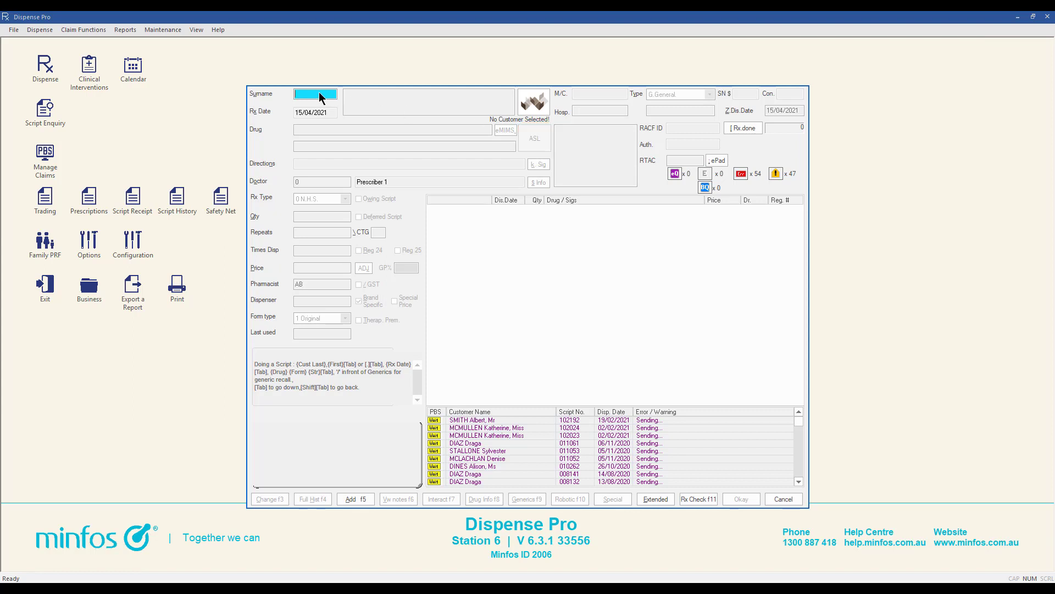
{"action": "type", "text": "SMITH"}
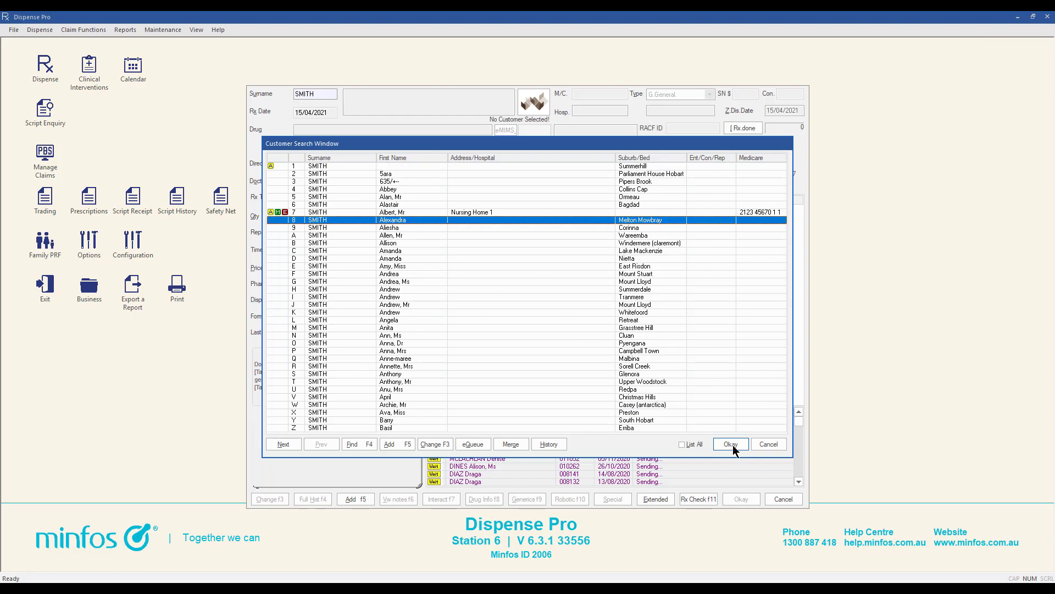
{"action": "left_click", "coordinate": [731, 444]}
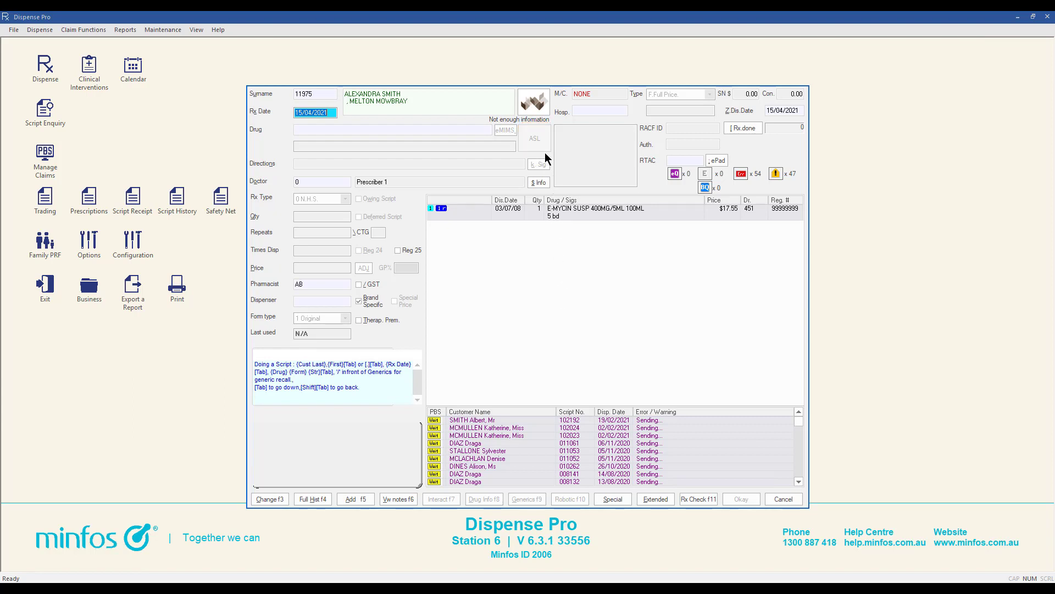
{"action": "type", "text": "MARKELL"}
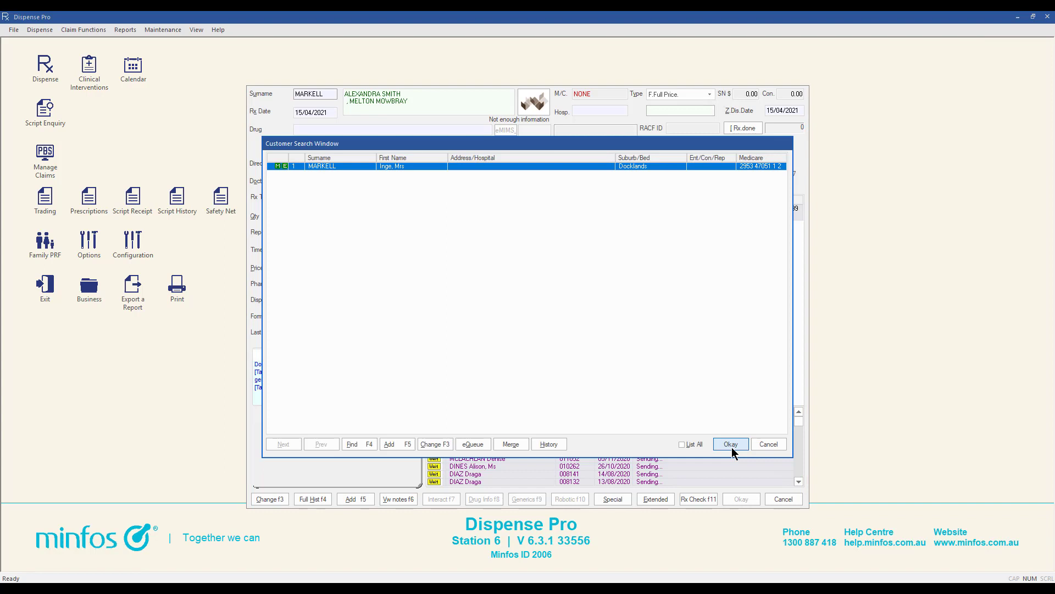
{"action": "left_click", "coordinate": [730, 443]}
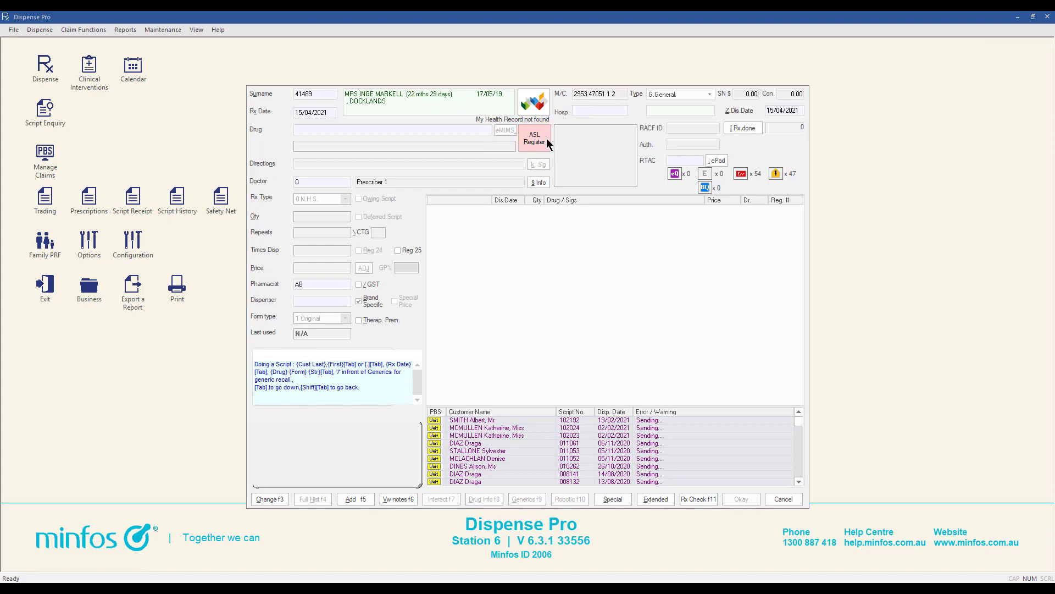
Begin ASL registration, mark Inge as primary contact and enter her mobile number
{"action": "left_click", "coordinate": [534, 138]}
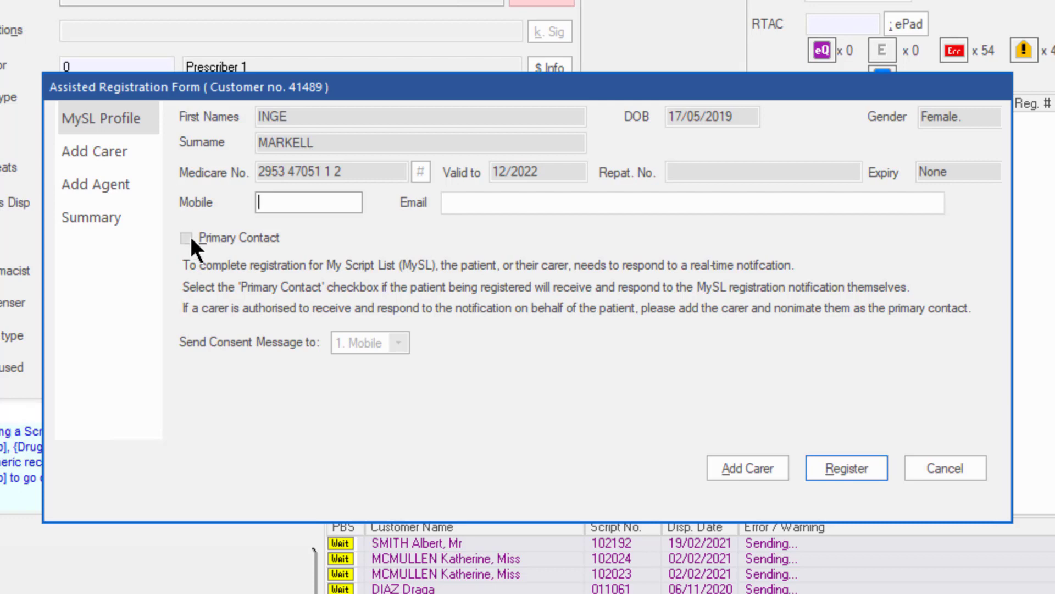
{"action": "left_click", "coordinate": [186, 237]}
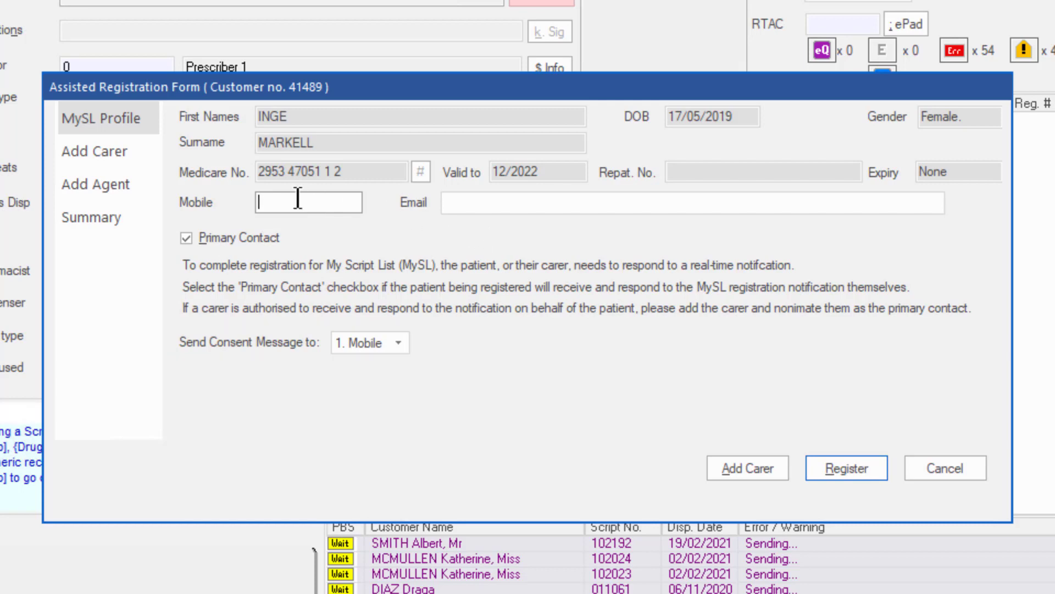
{"action": "type", "text": "0419"}
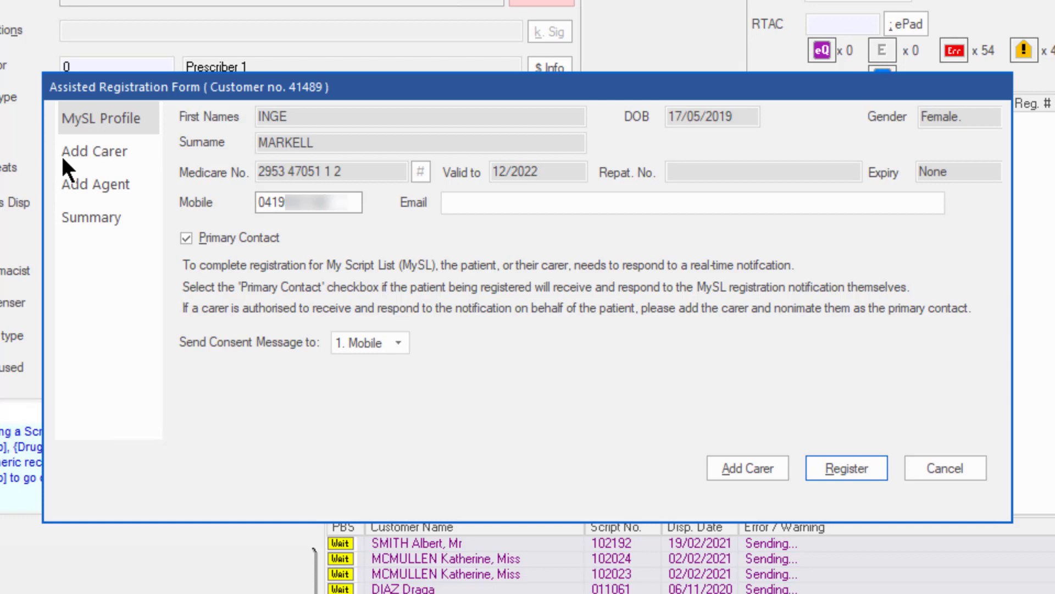
Leave Type of Carer as None and proceed to the agent details page
{"action": "left_click", "coordinate": [95, 151]}
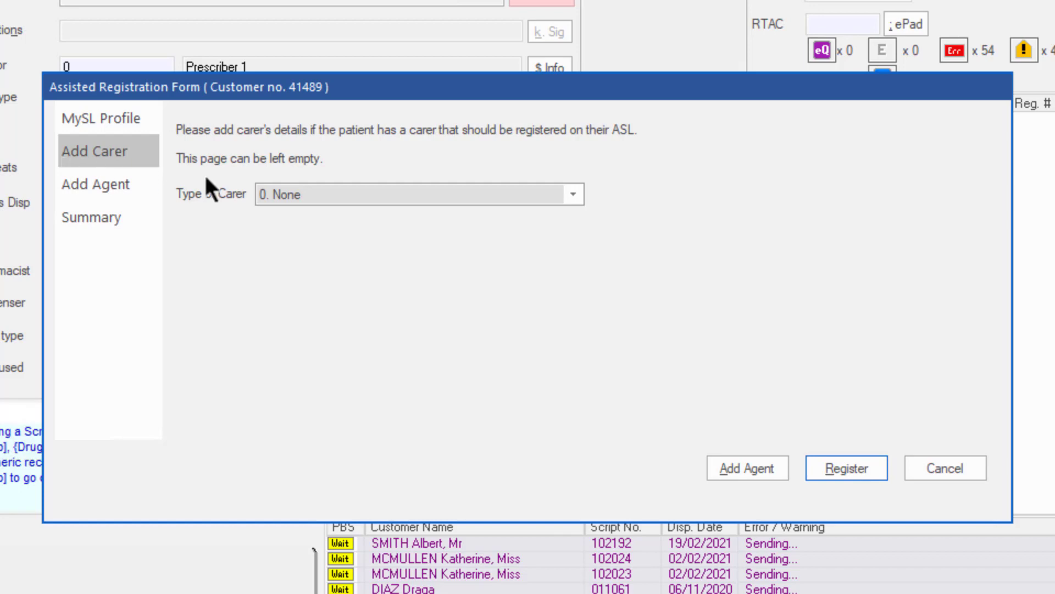
{"action": "left_click", "coordinate": [575, 194]}
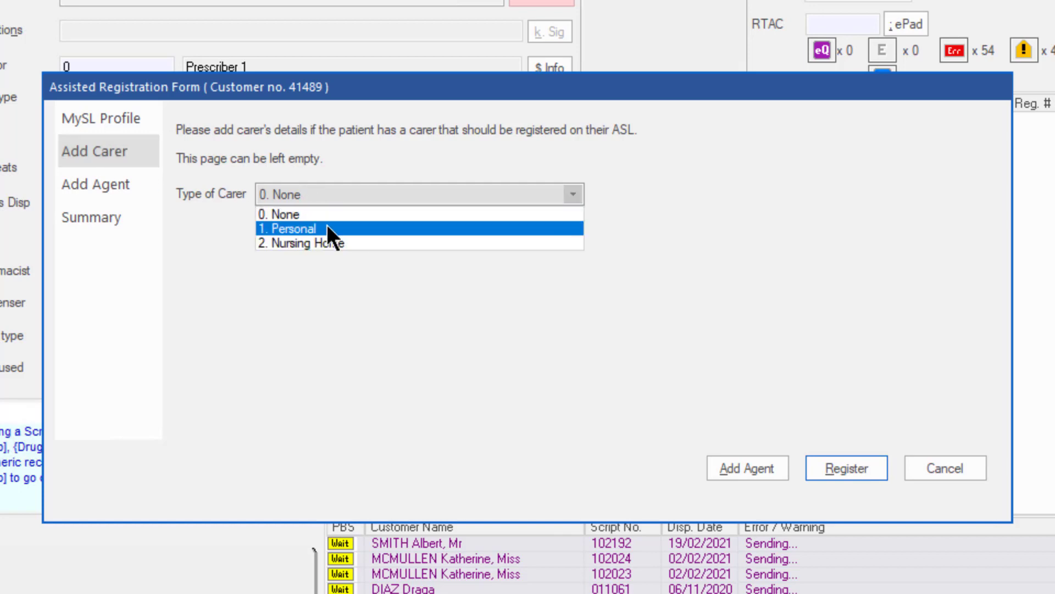
{"action": "left_click", "coordinate": [288, 228]}
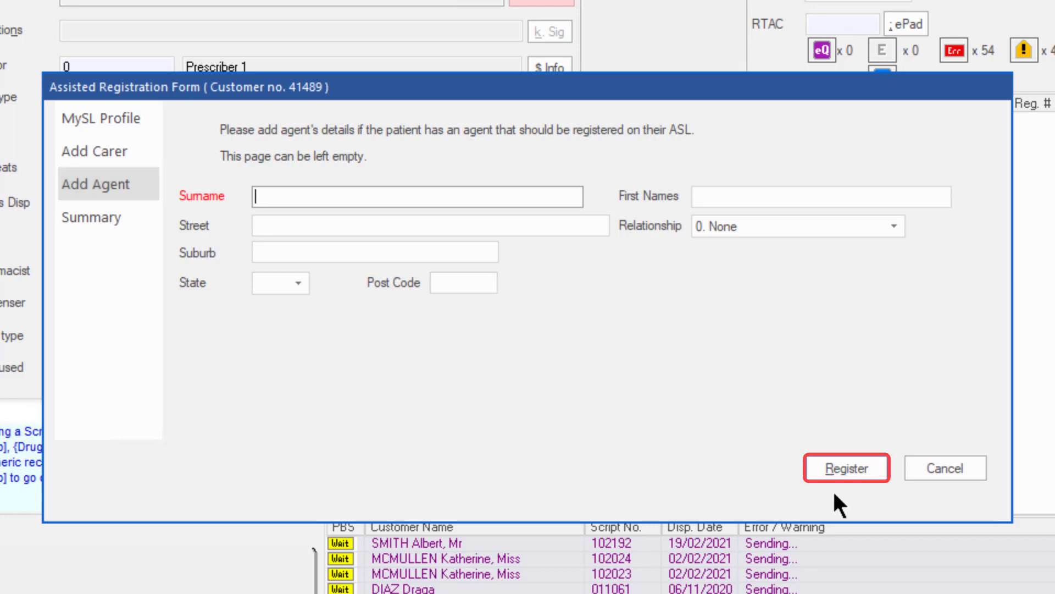
Review the MySL Profile, Add Carer and Add Agent pages, then open the Summary
{"action": "left_click", "coordinate": [101, 118]}
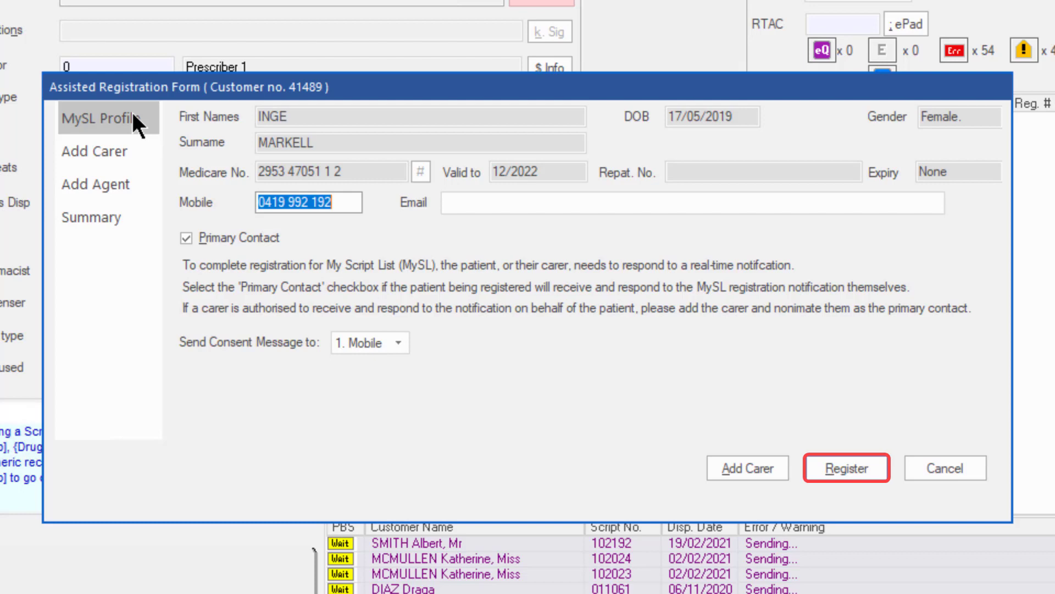
{"action": "left_click", "coordinate": [95, 151]}
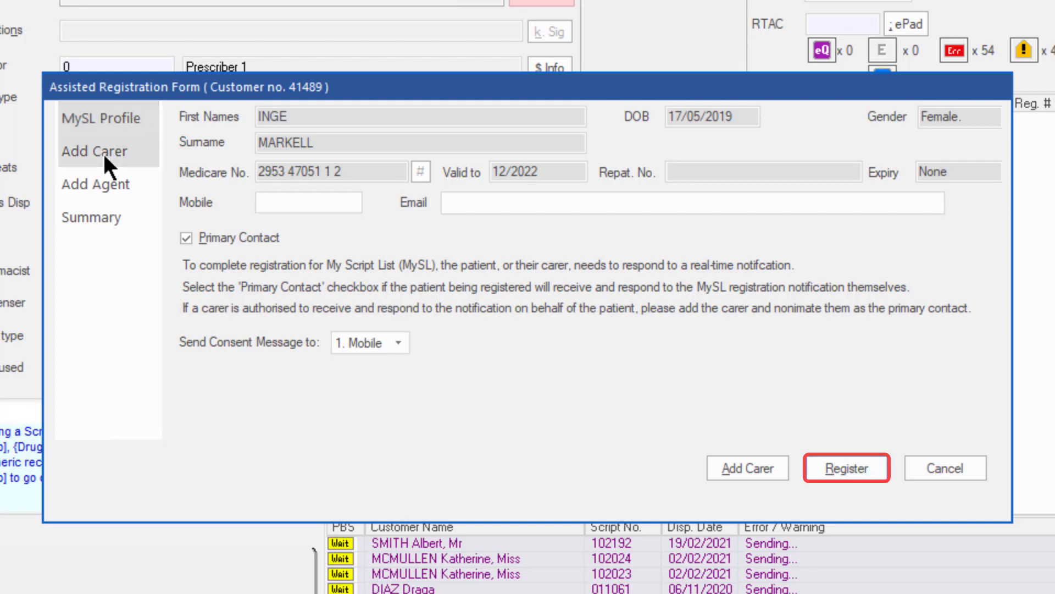
{"action": "left_click", "coordinate": [94, 151]}
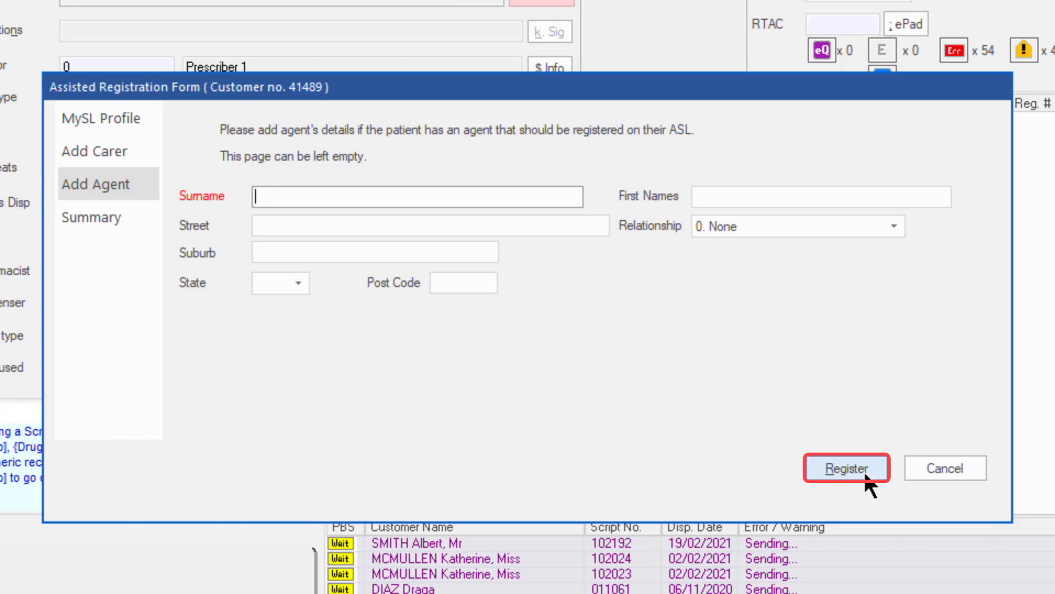
{"action": "left_click", "coordinate": [847, 467]}
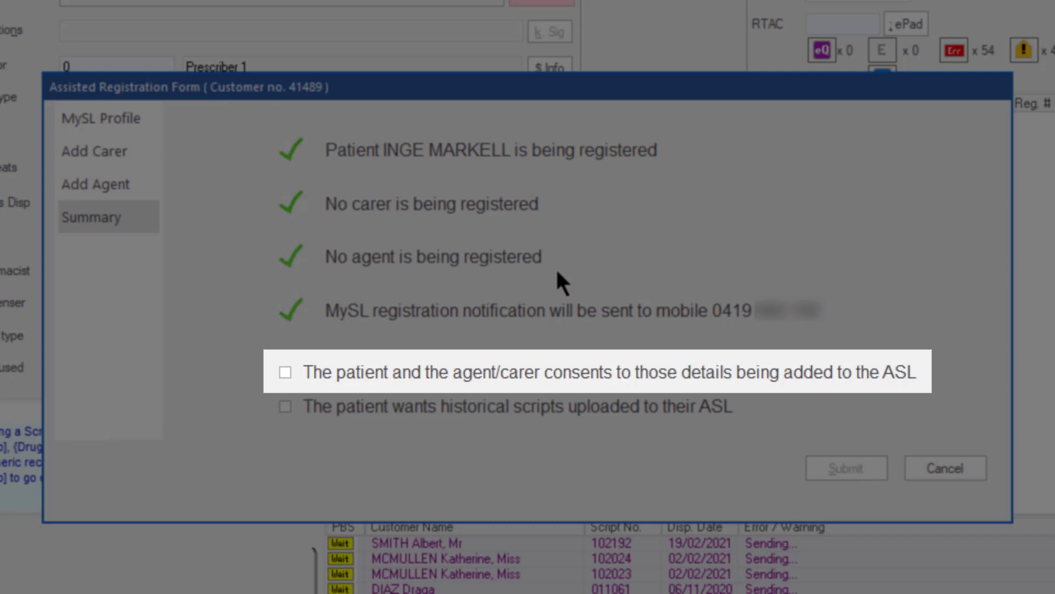
Tick the patient's consent to adding her details to the ASL
{"action": "left_click", "coordinate": [285, 372]}
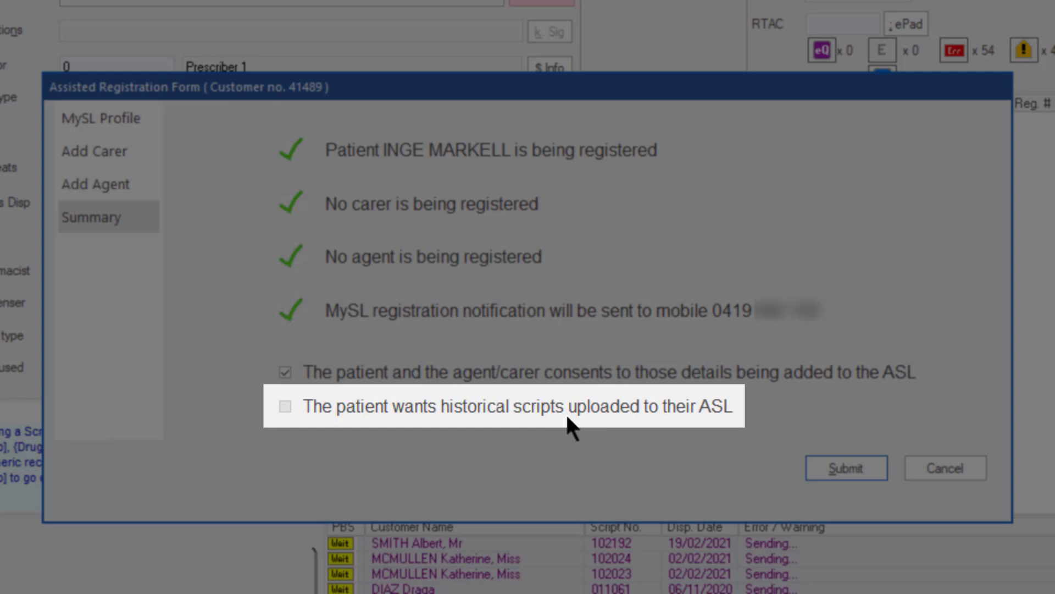
{"action": "mouse_move", "coordinate": [791, 512]}
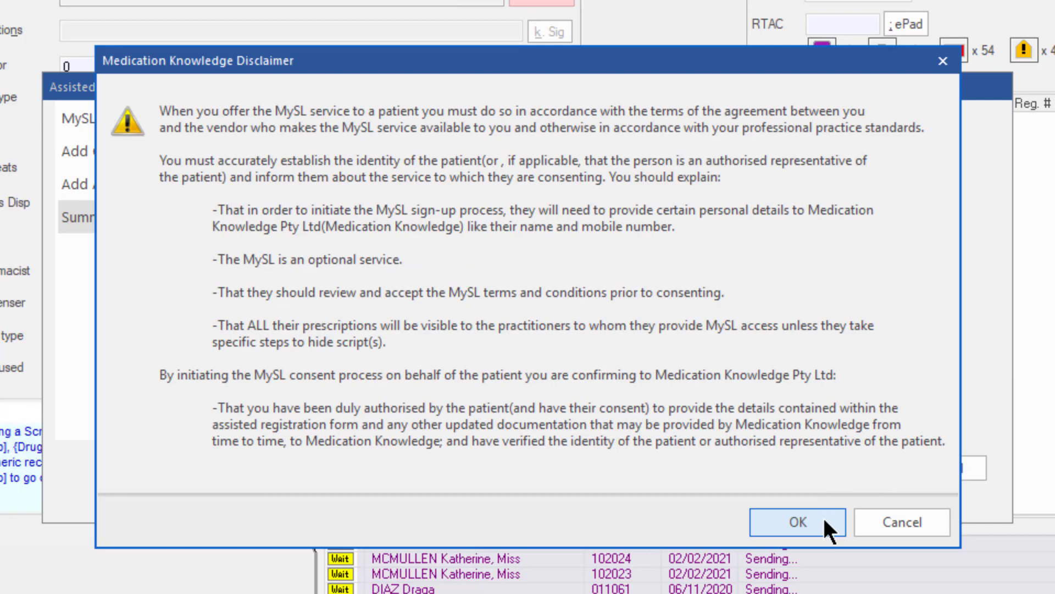
{"action": "mouse_move", "coordinate": [833, 538]}
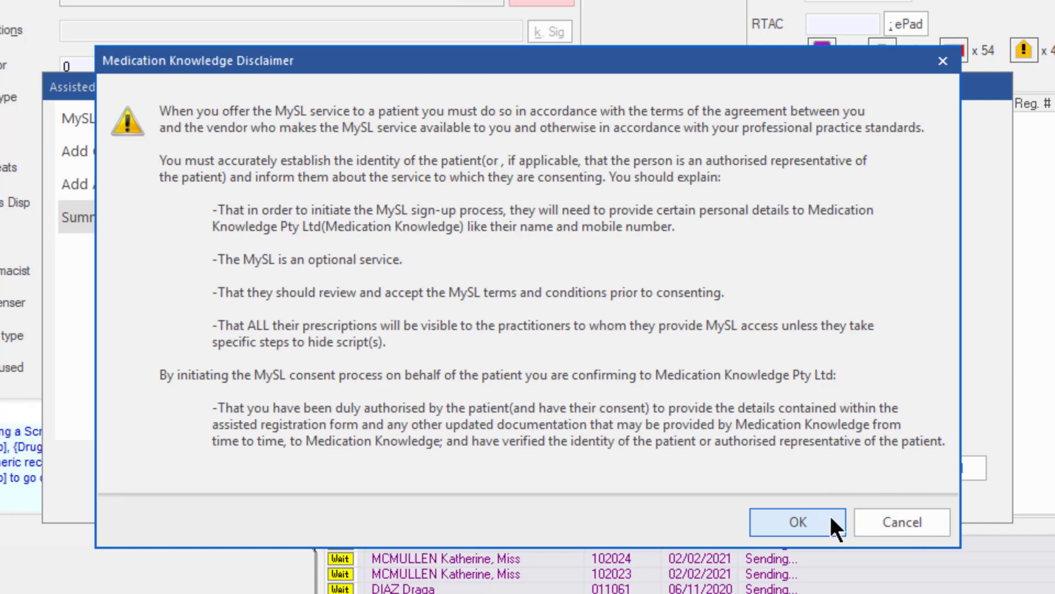
Accept the Medication Knowledge Disclaimer to submit the registration
{"action": "left_click", "coordinate": [800, 521]}
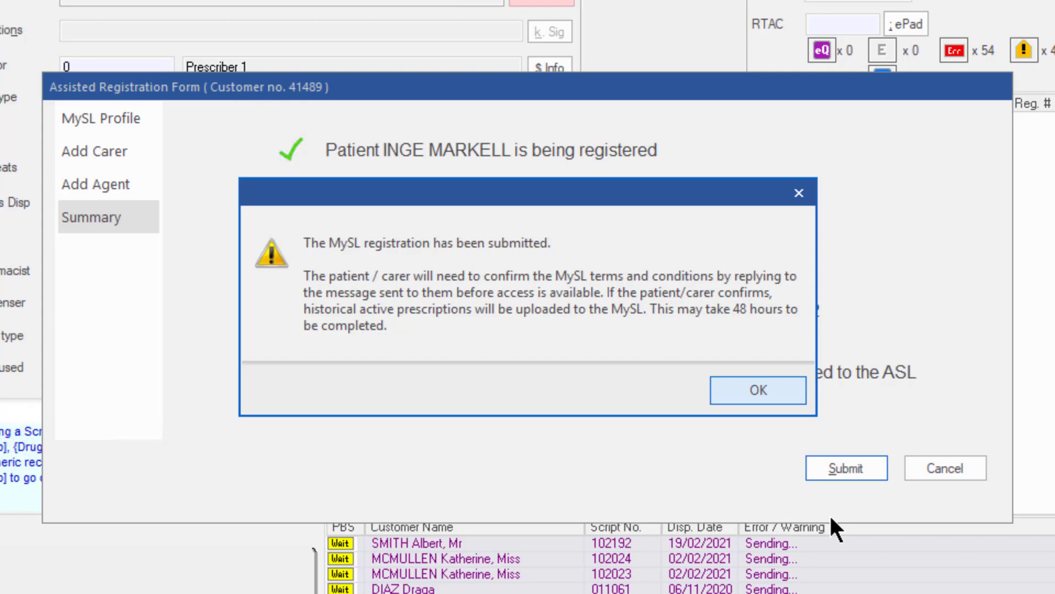
Dismiss the submission notice and refresh the ASL button from Pending to View
{"action": "left_click", "coordinate": [758, 390]}
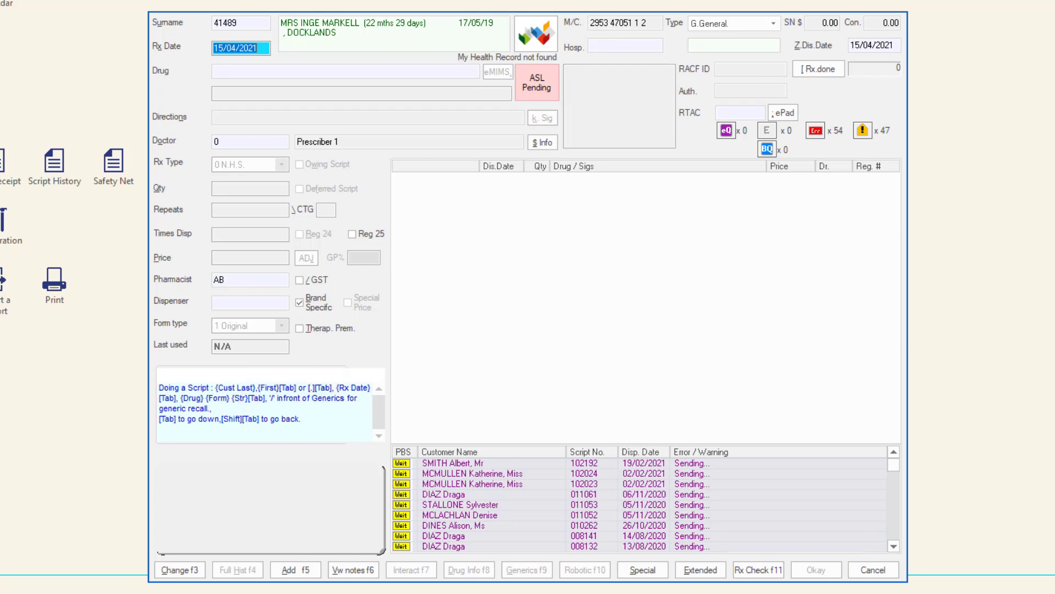
{"action": "left_click", "coordinate": [536, 82]}
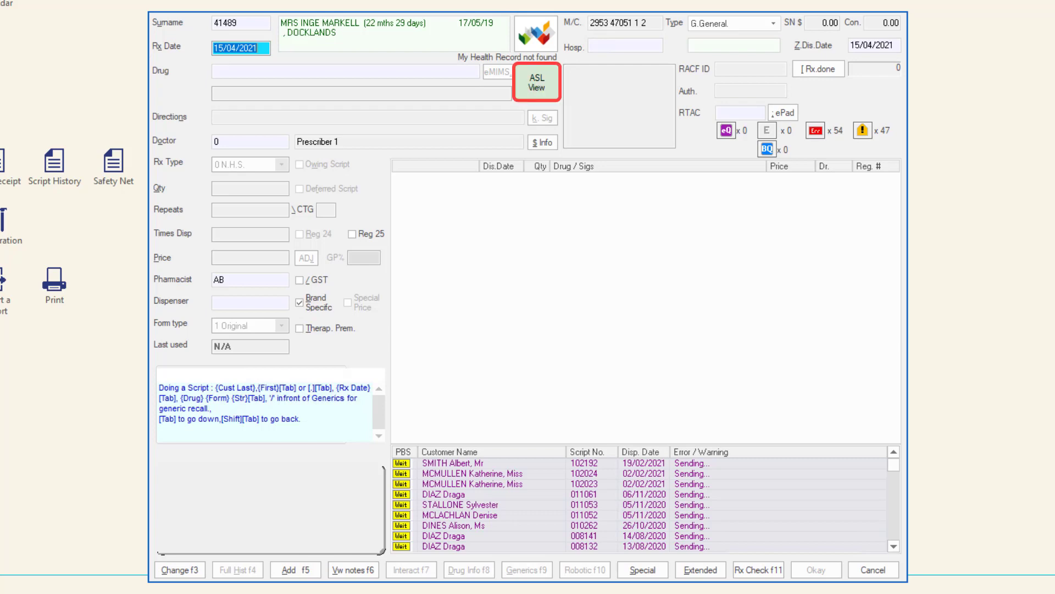